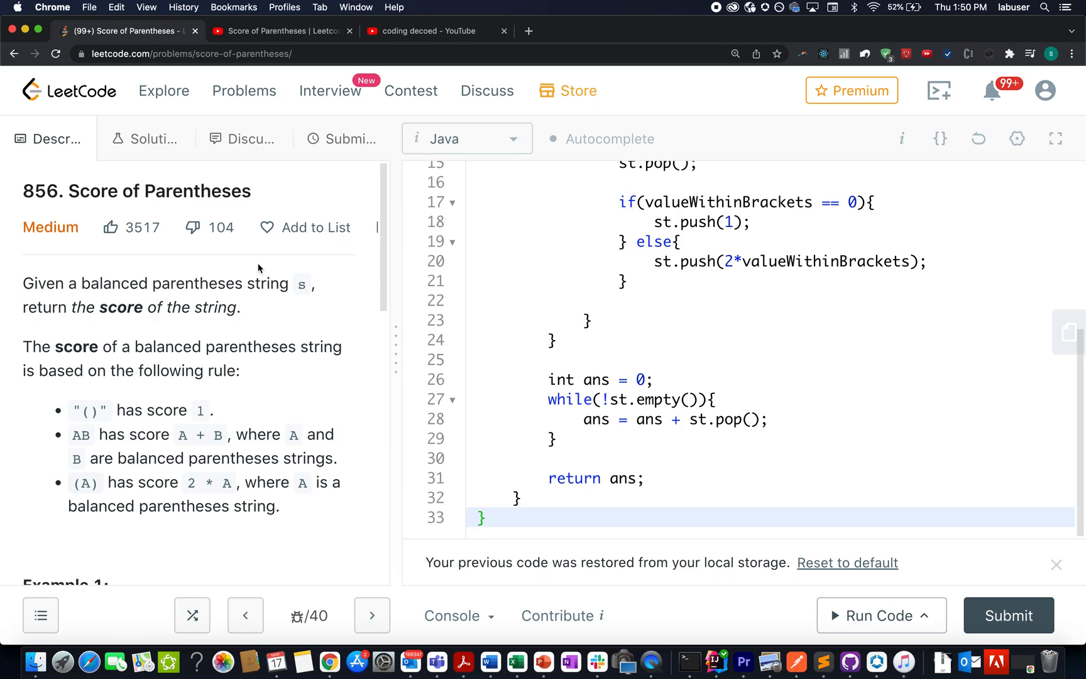
# Step: Browse between tabs to the Leetcode 856 video and select its Feb 24, 2021 premiere date
pyautogui.click(427, 30)
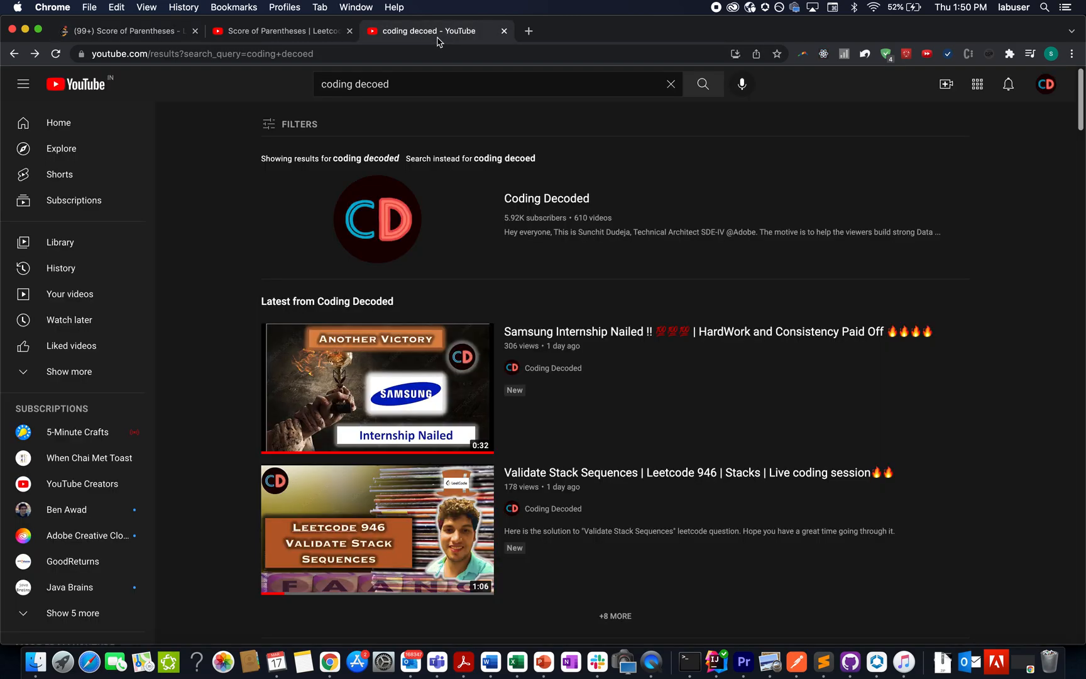
pyautogui.moveTo(600, 229)
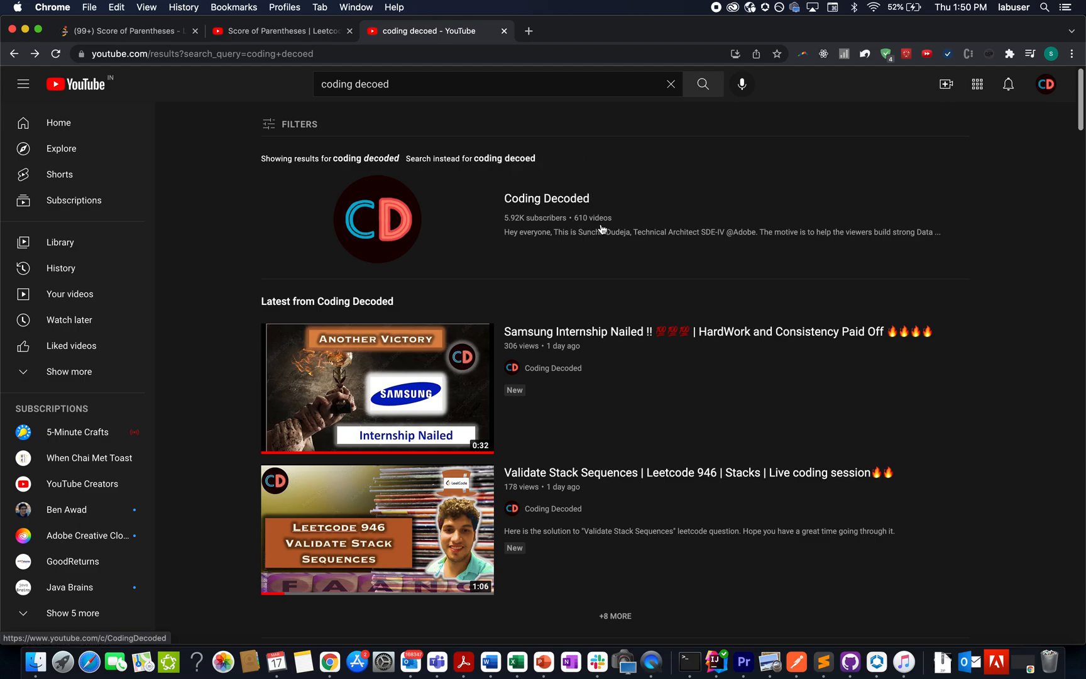
pyautogui.click(124, 31)
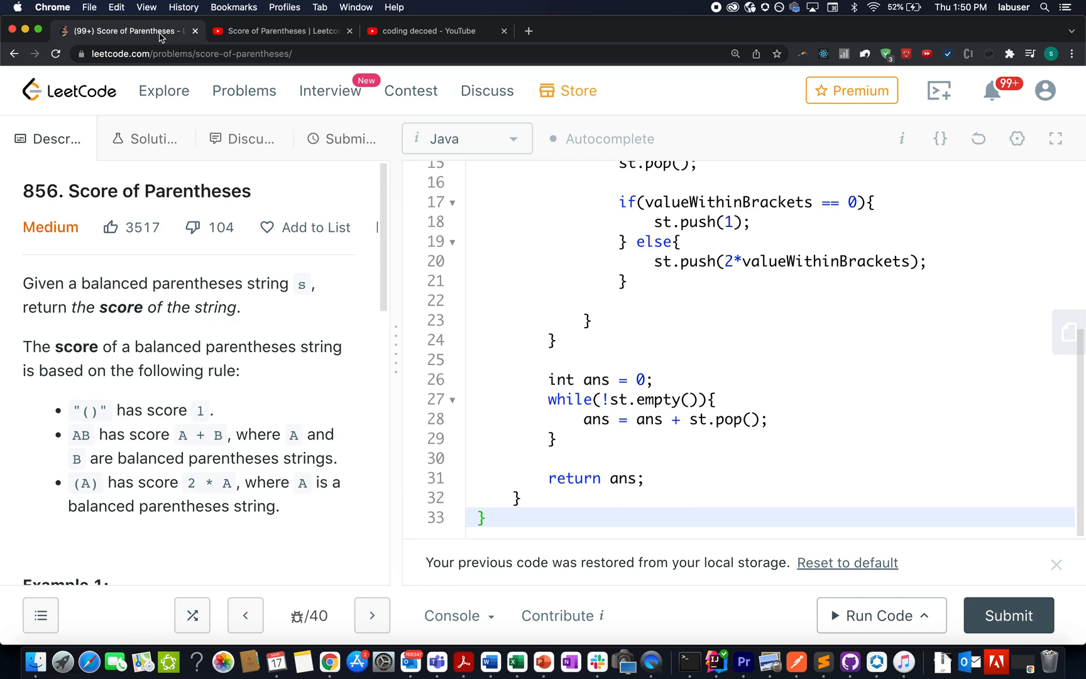
pyautogui.moveTo(82, 230)
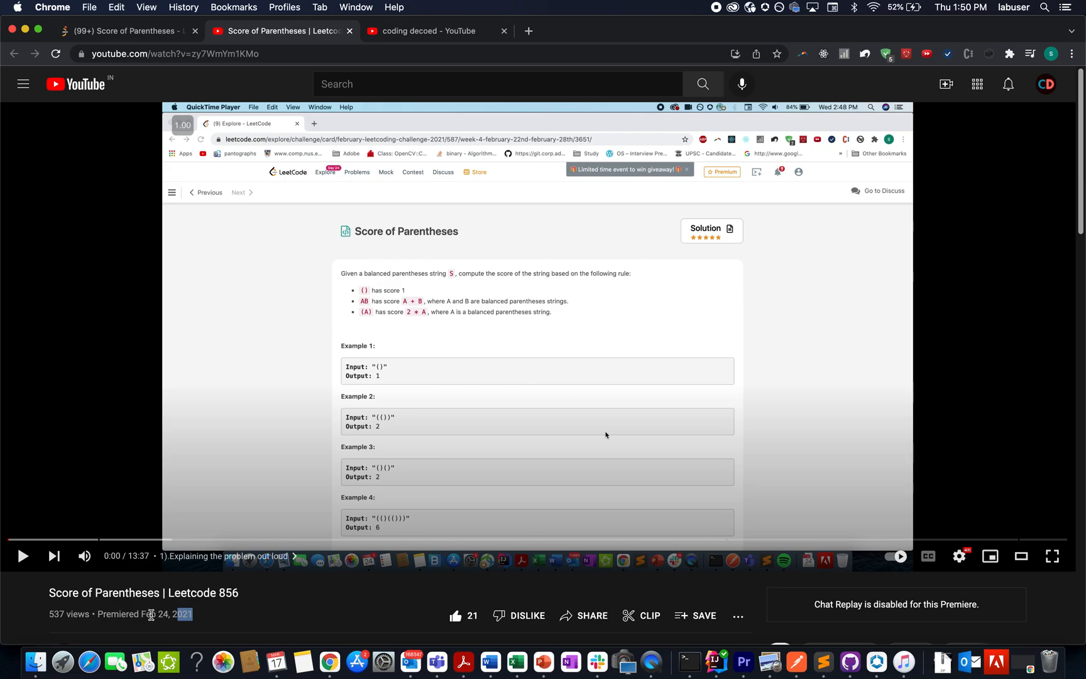
pyautogui.doubleClick(165, 613)
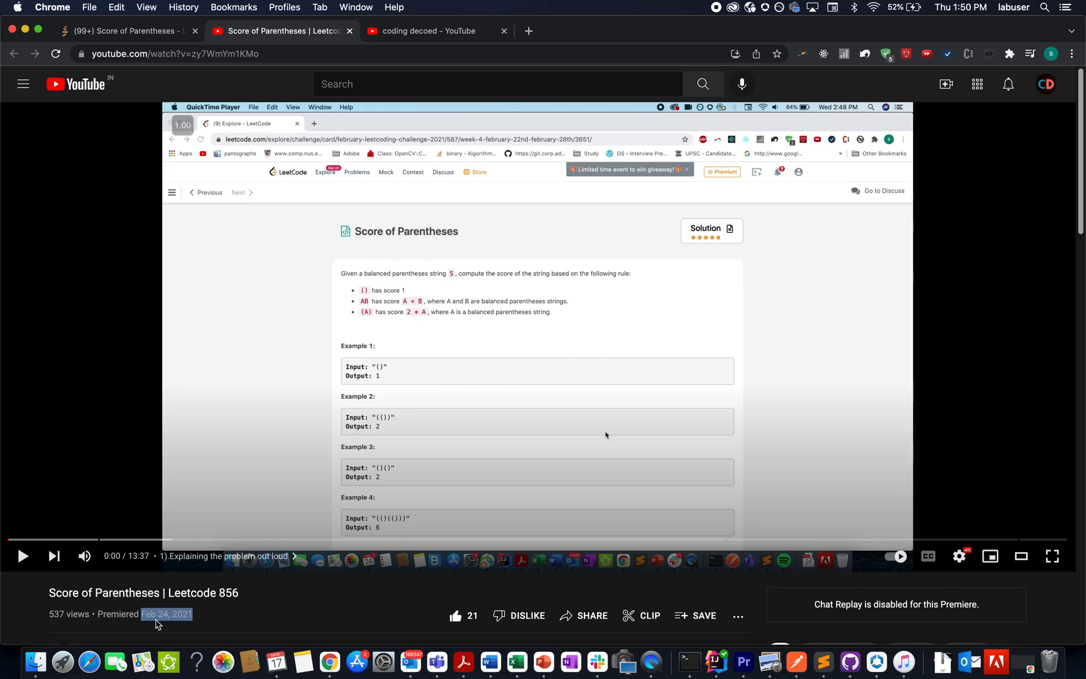